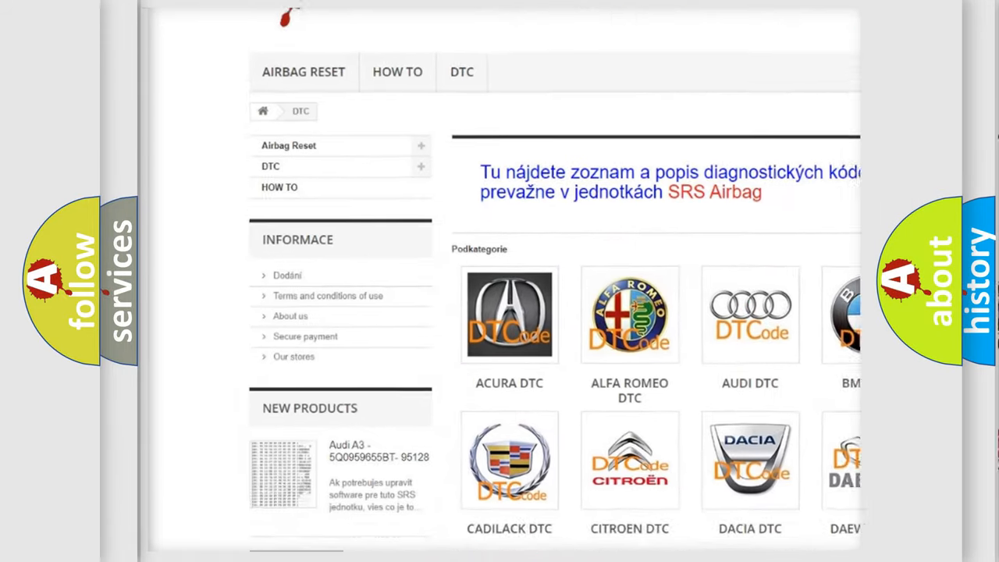
{"action": "scroll", "scroll_direction": "down", "scroll_amount": 3}
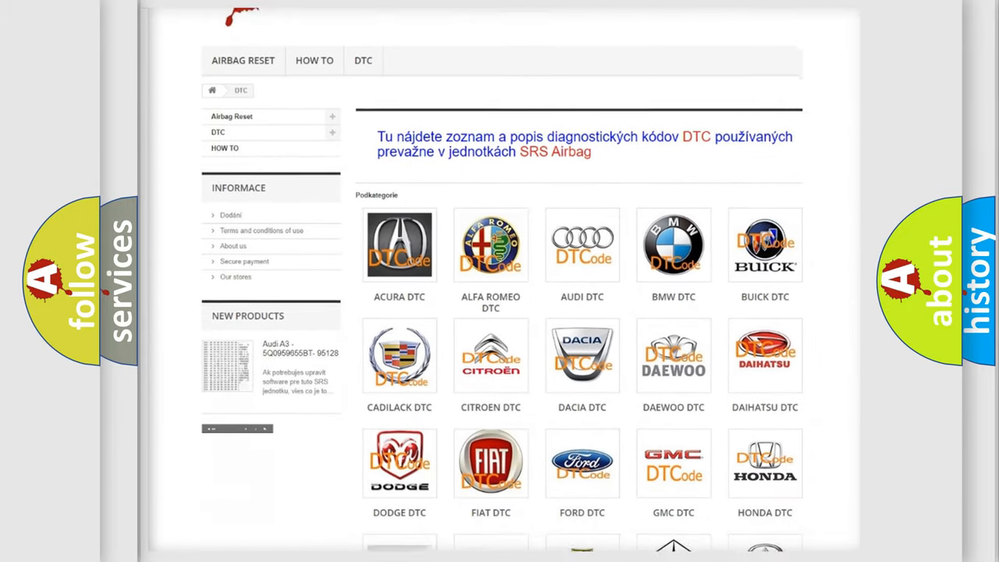
{"action": "scroll", "scroll_direction": "down", "scroll_amount": 3}
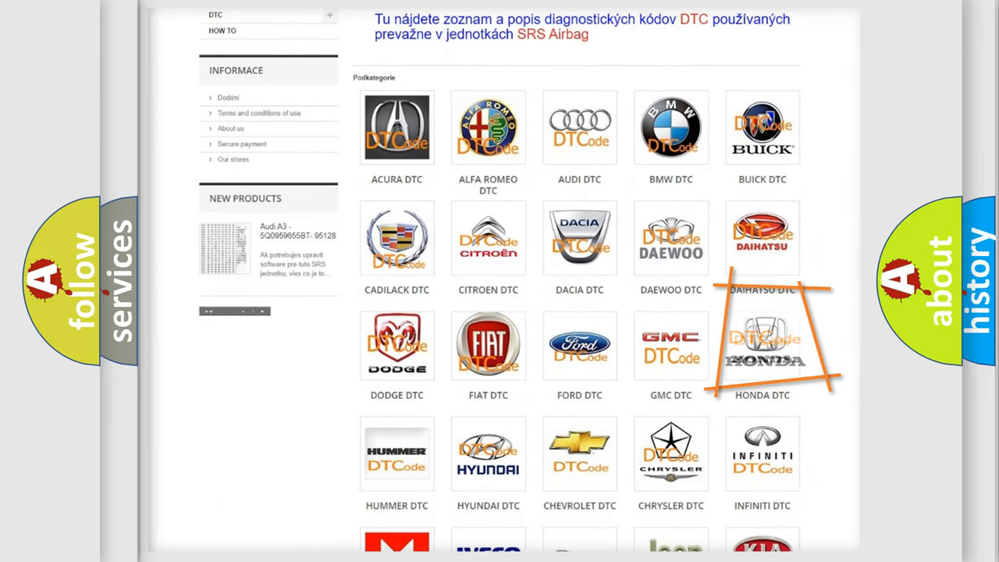